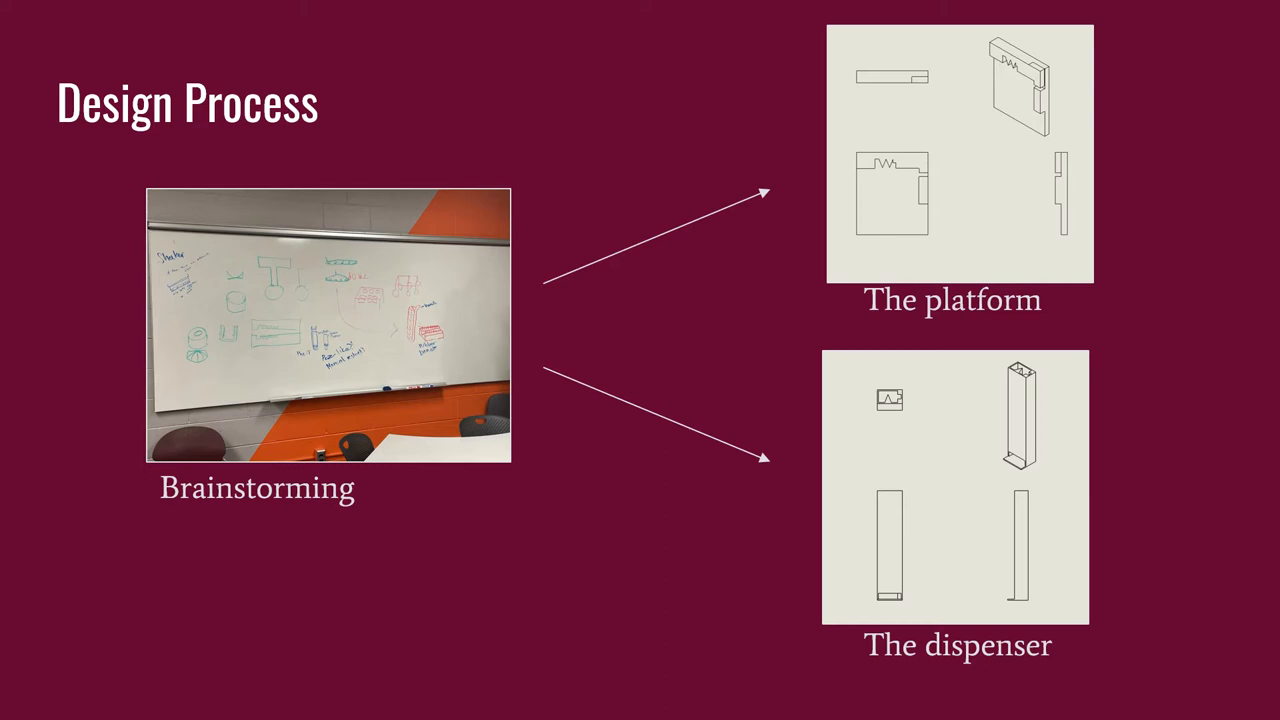
key(right)
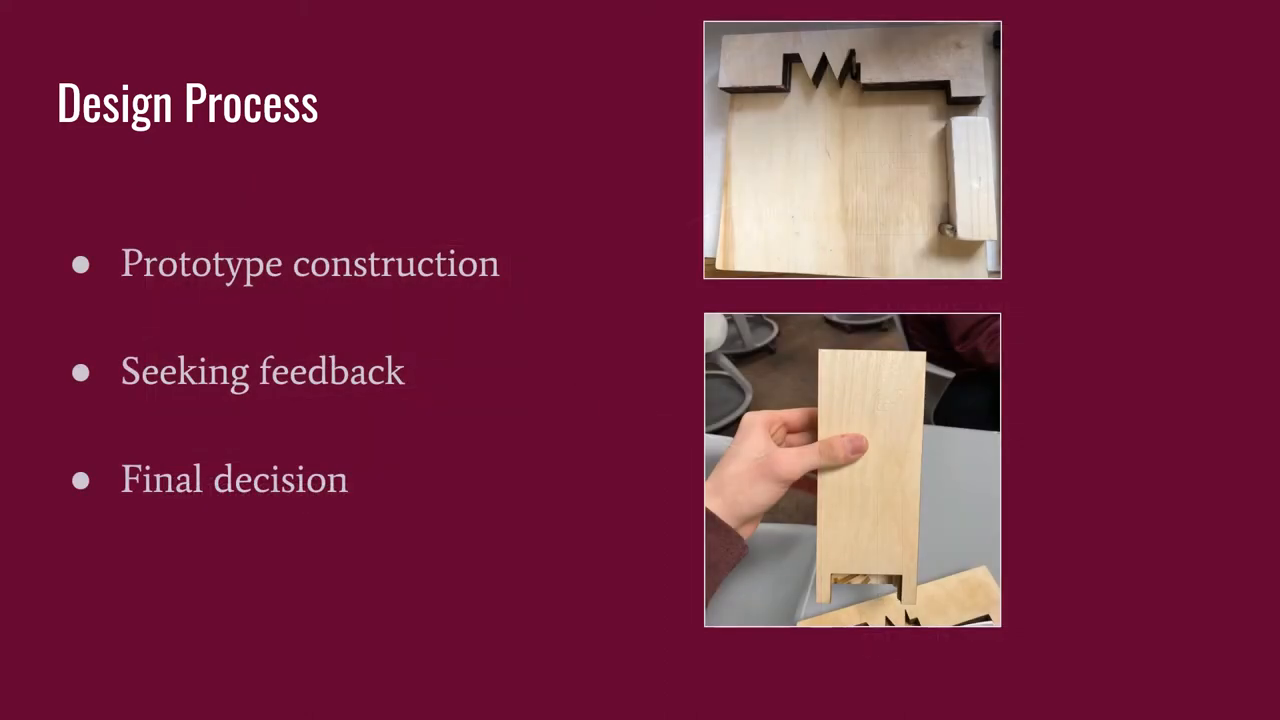